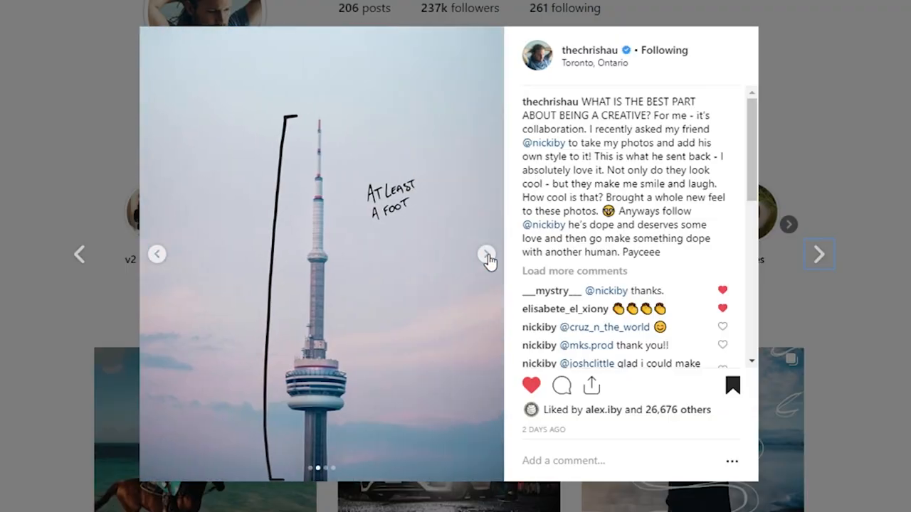
Advance the Instagram carousel to the next doodle-decorated photo.
{"action": "left_click", "coordinate": [487, 254]}
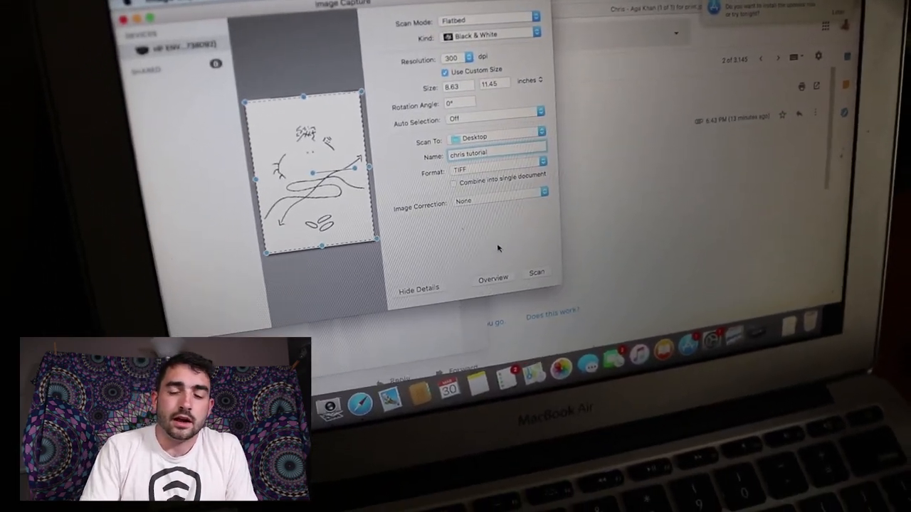
Start the black-and-white TIFF scan of the doodle to the Desktop.
{"action": "left_click", "coordinate": [537, 272]}
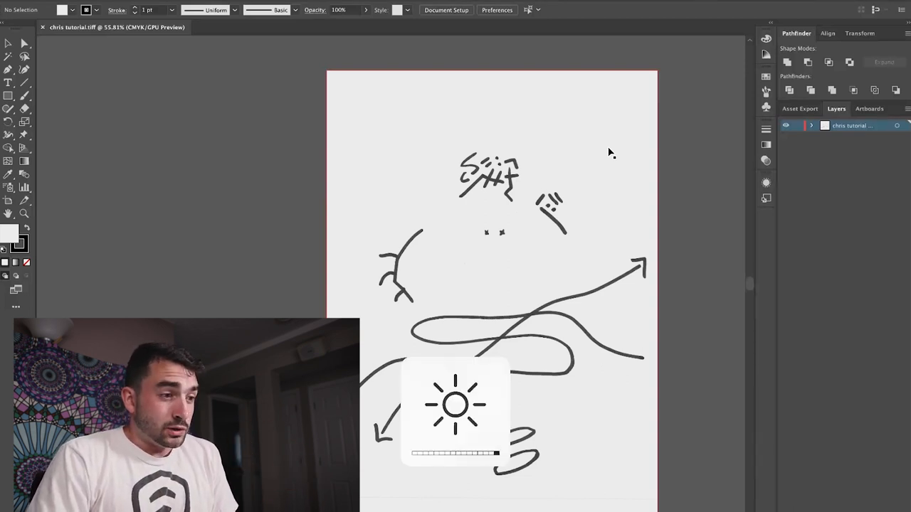
{"action": "mouse_move", "coordinate": [391, 132]}
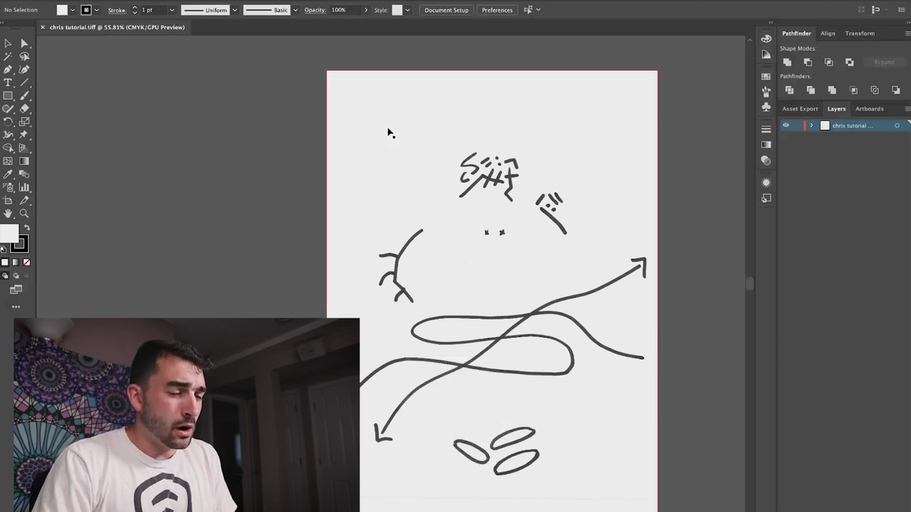
Select the scanned doodle image, then Image Trace and expand it into paths.
{"action": "left_click", "coordinate": [491, 192]}
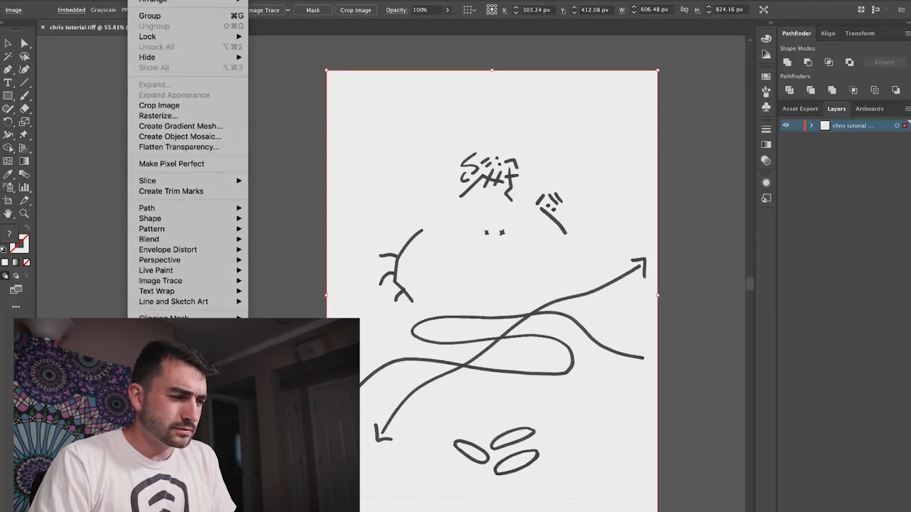
{"action": "mouse_move", "coordinate": [160, 280]}
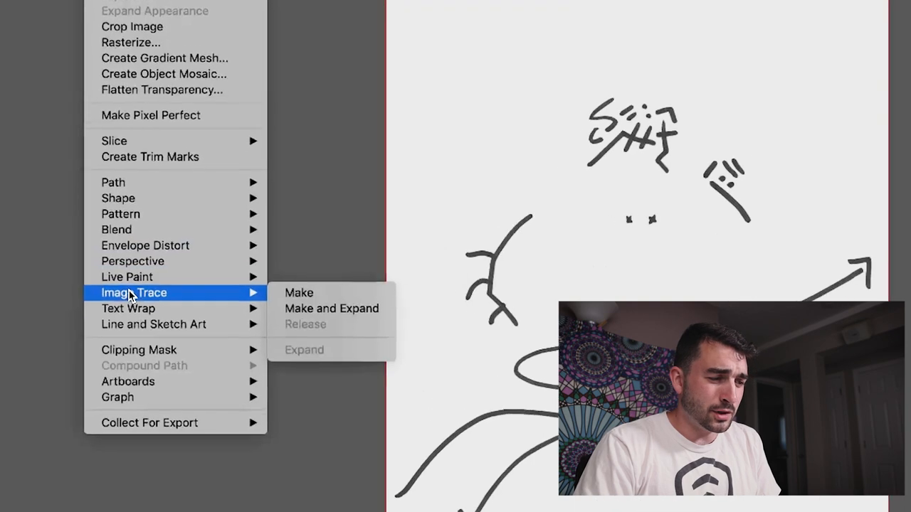
{"action": "left_click", "coordinate": [299, 293]}
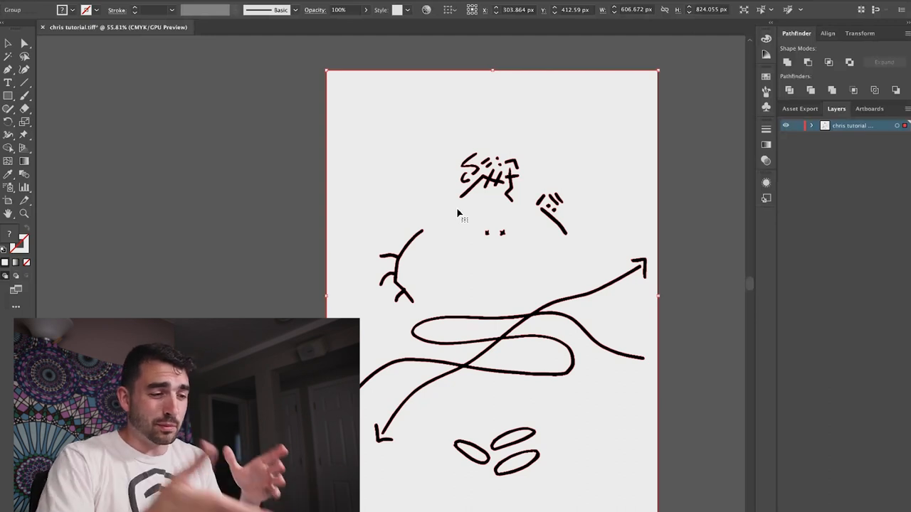
{"action": "mouse_move", "coordinate": [391, 171]}
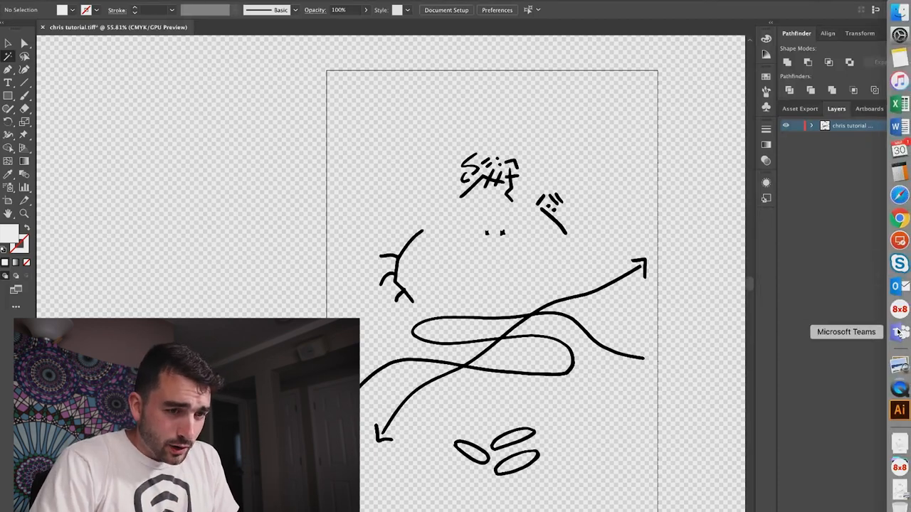
Switch to Photoshop and create a new document 8 inches wide at 300 ppi.
{"action": "left_click", "coordinate": [29, 155]}
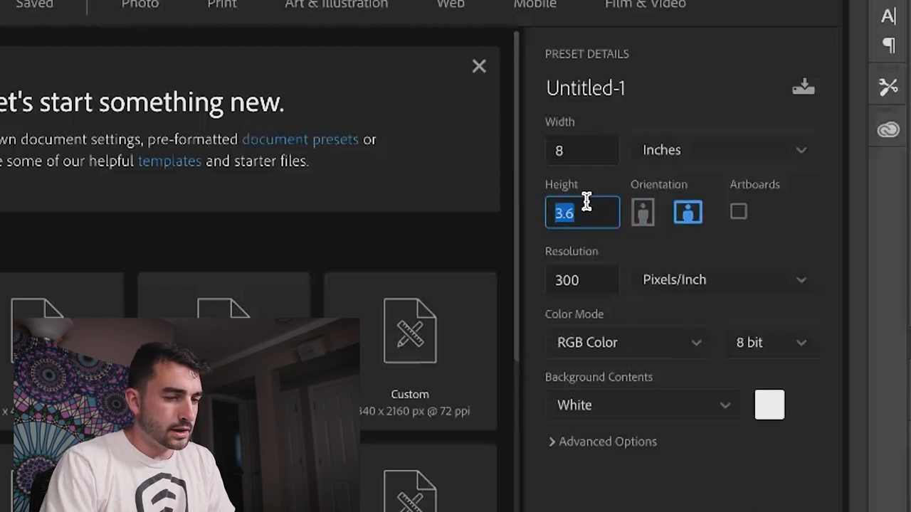
{"action": "type", "text": "1"}
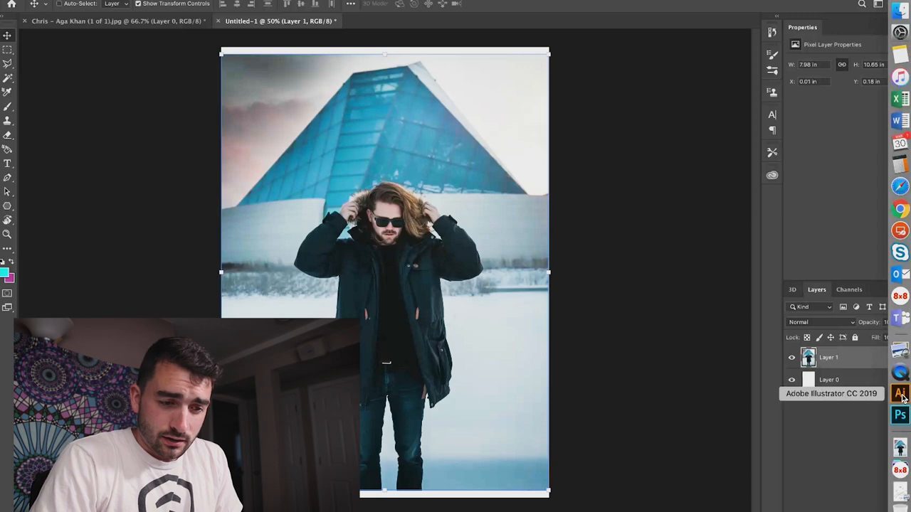
Return to Illustrator to copy the traced doodle for Photoshop.
{"action": "left_click", "coordinate": [900, 393]}
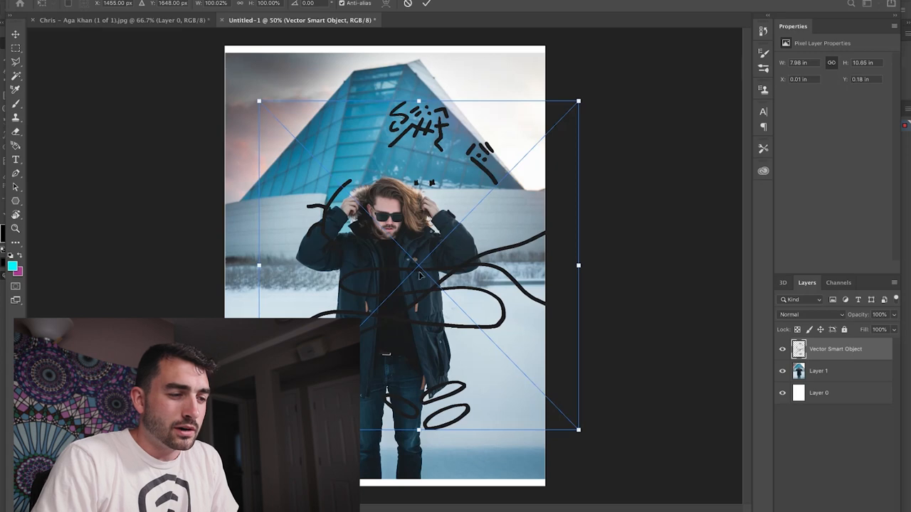
{"action": "mouse_move", "coordinate": [463, 271]}
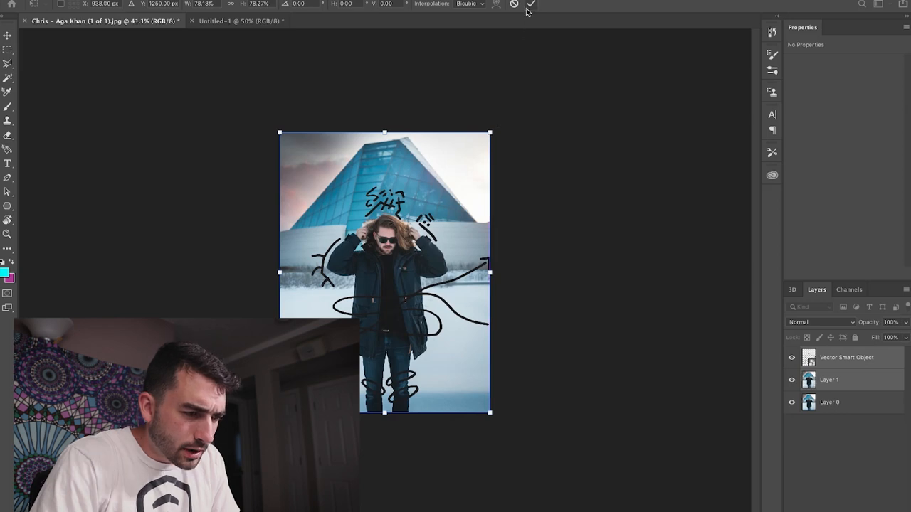
Commit the resize of the moved layers and select the bottom original photo layer.
{"action": "left_click", "coordinate": [830, 402]}
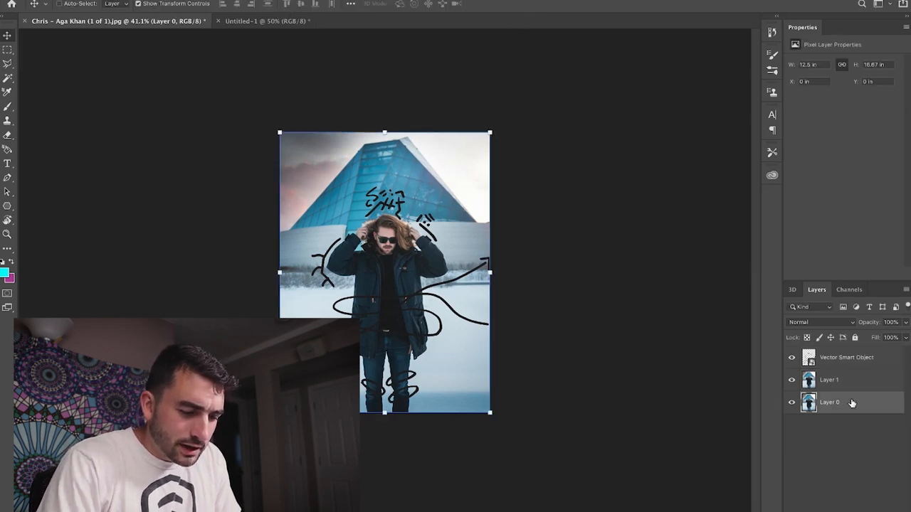
{"action": "left_click", "coordinate": [846, 357]}
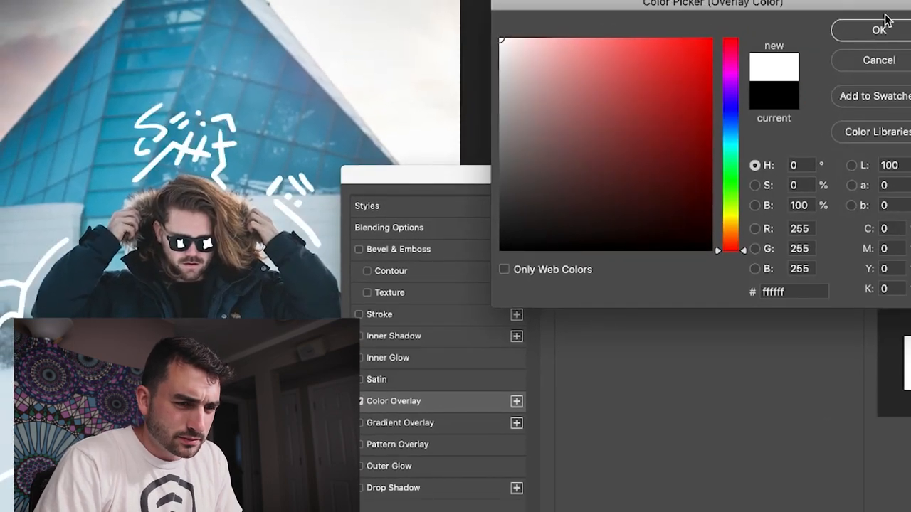
Confirm white as the doodle's Color Overlay colour.
{"action": "left_click", "coordinate": [881, 30]}
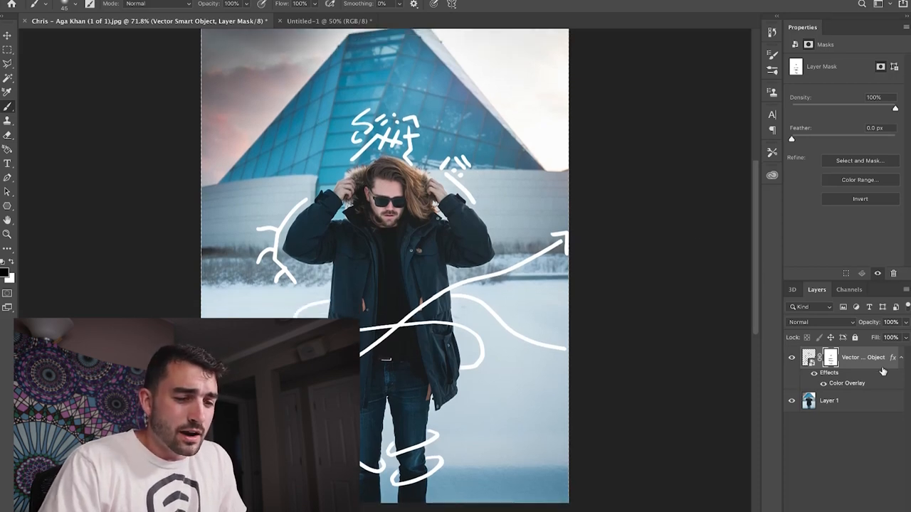
Add a Normal-blend drop shadow to the doodle at 13% opacity and 60% spread.
{"action": "double_click", "coordinate": [847, 383]}
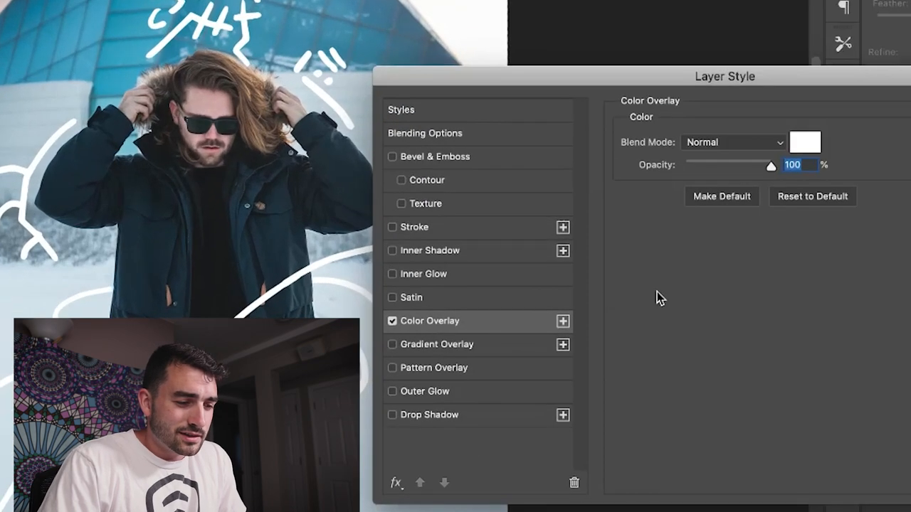
{"action": "left_click", "coordinate": [393, 415]}
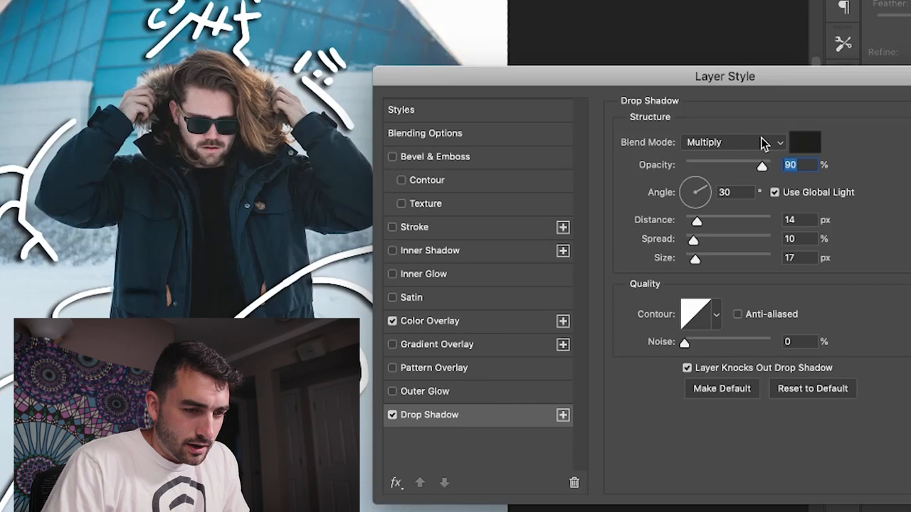
{"action": "left_click", "coordinate": [732, 142]}
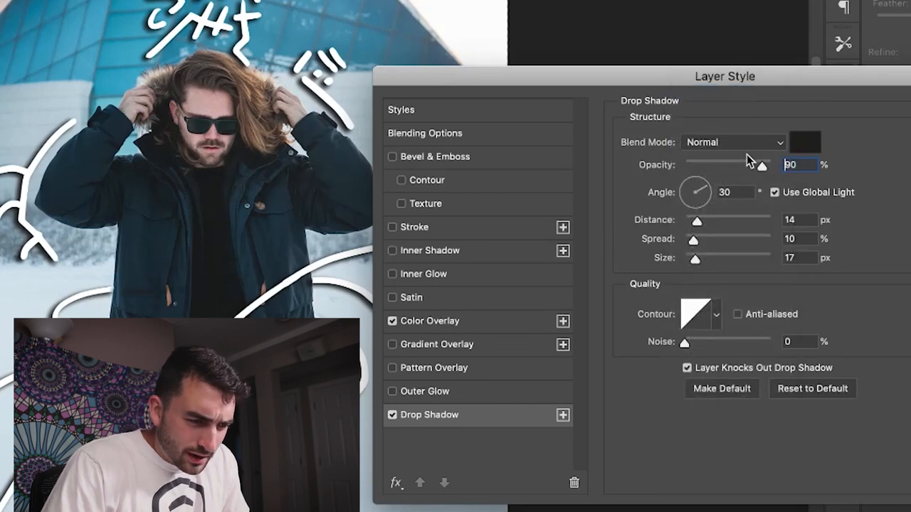
{"action": "left_click_drag", "start_coordinate": [776, 164], "coordinate": [708, 164]}
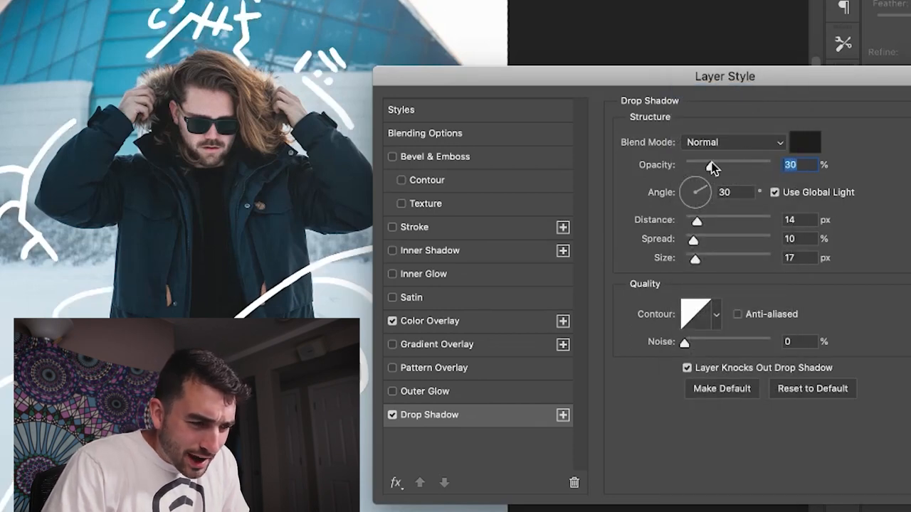
{"action": "left_click_drag", "start_coordinate": [715, 166], "coordinate": [704, 165]}
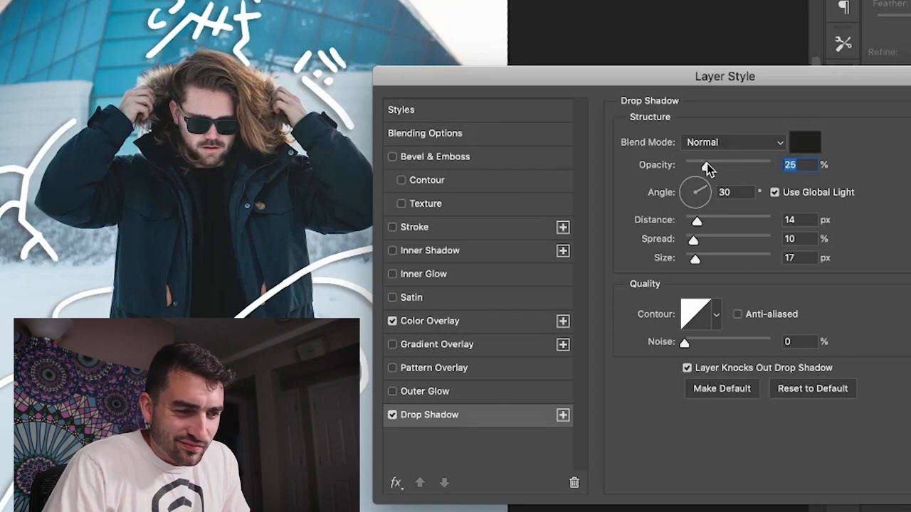
{"action": "mouse_move", "coordinate": [709, 165]}
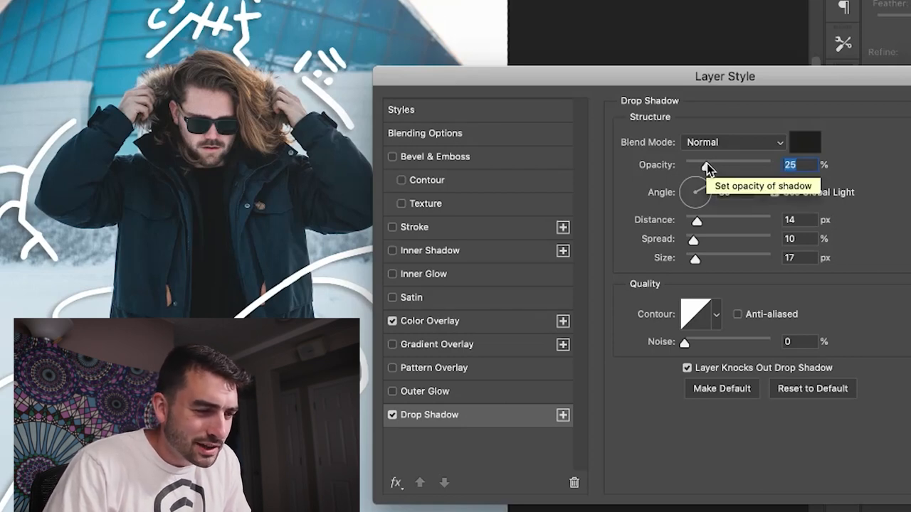
{"action": "left_click_drag", "start_coordinate": [710, 164], "coordinate": [697, 164]}
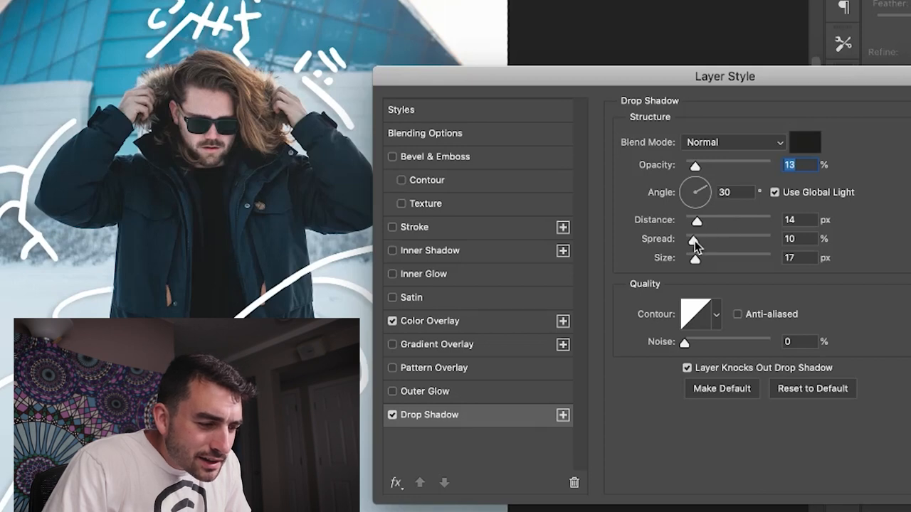
{"action": "left_click_drag", "start_coordinate": [692, 239], "coordinate": [737, 238]}
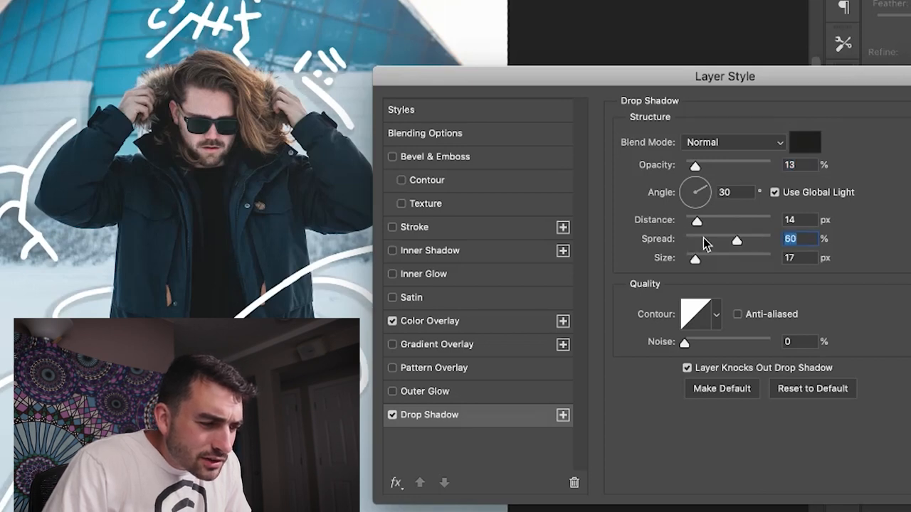
{"action": "left_click_drag", "start_coordinate": [738, 241], "coordinate": [696, 240]}
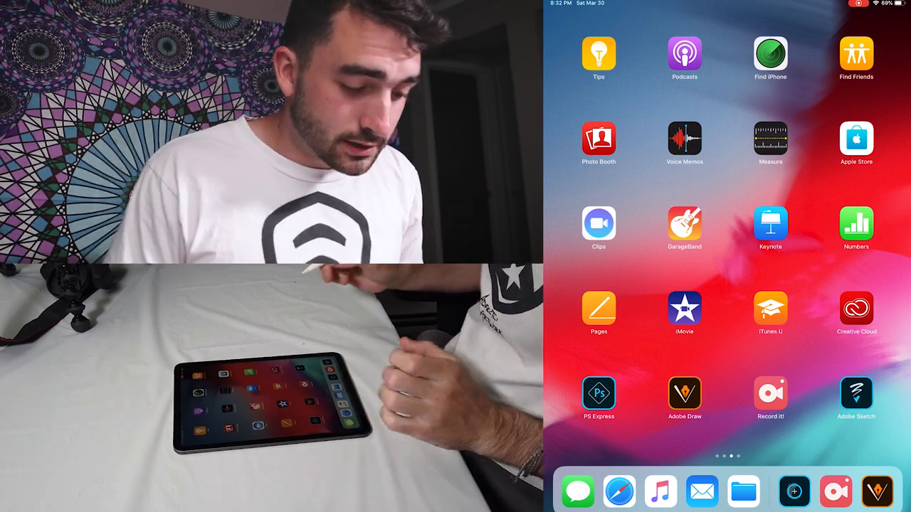
Launch Adobe Draw, start an iPad Pro drawing, and open the brush colour picker.
{"action": "left_click", "coordinate": [684, 393]}
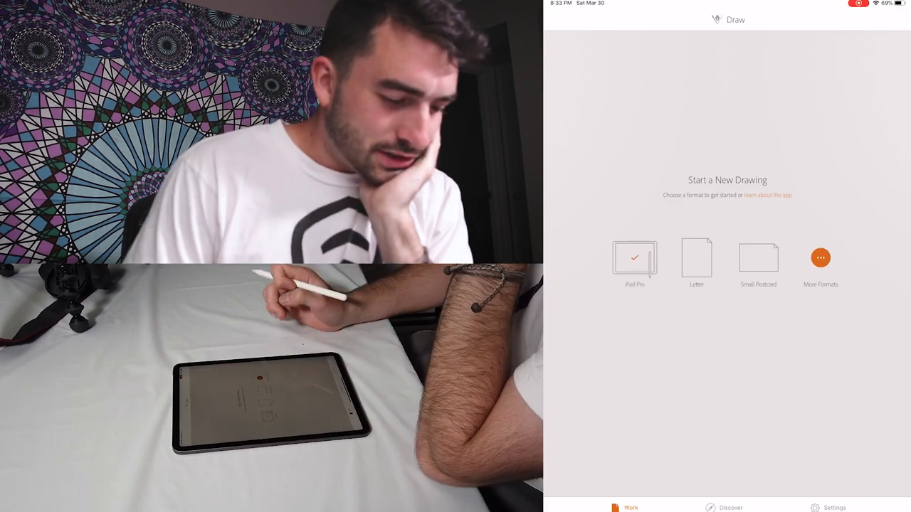
{"action": "left_click", "coordinate": [634, 257]}
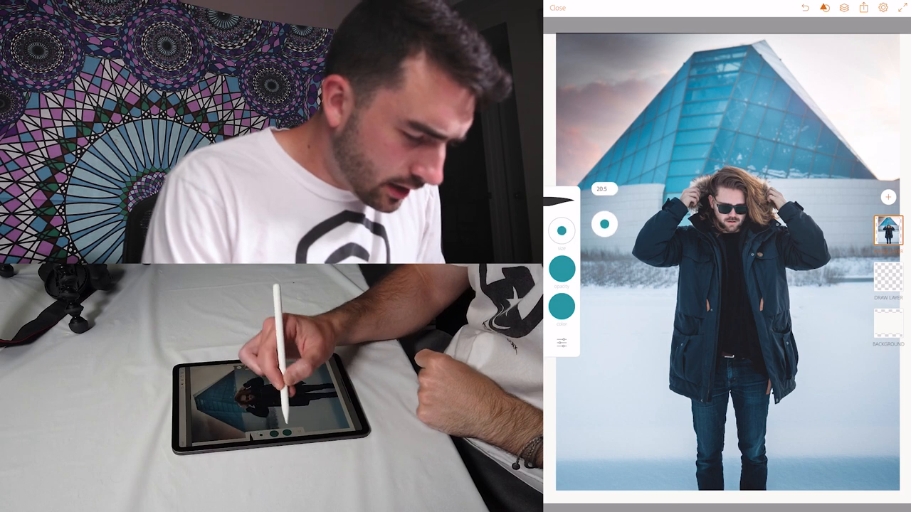
{"action": "left_click", "coordinate": [562, 306]}
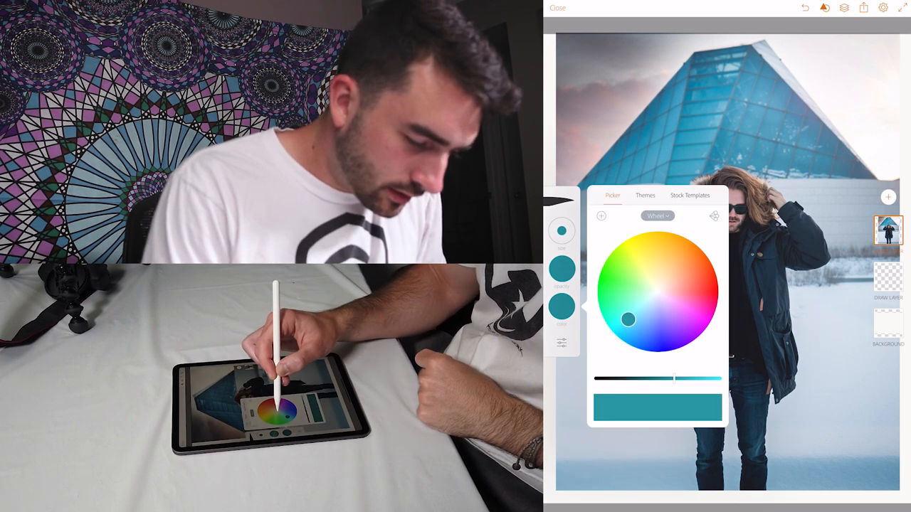